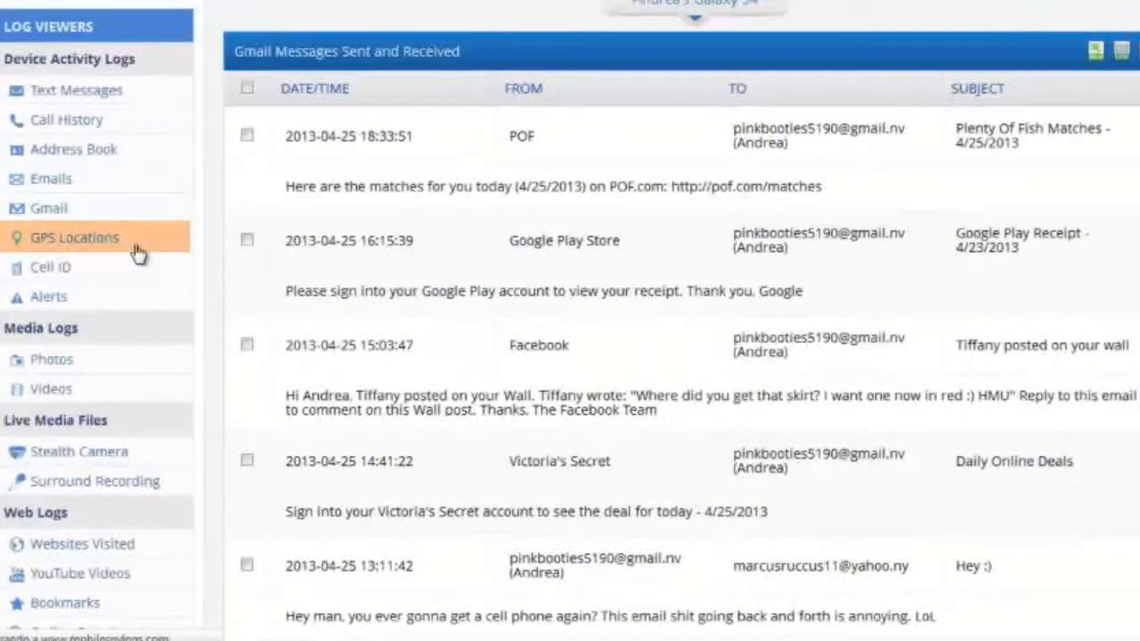
Step: Open the GPS Locations log under Device Activity Logs in the sidebar
left_click(74, 237)
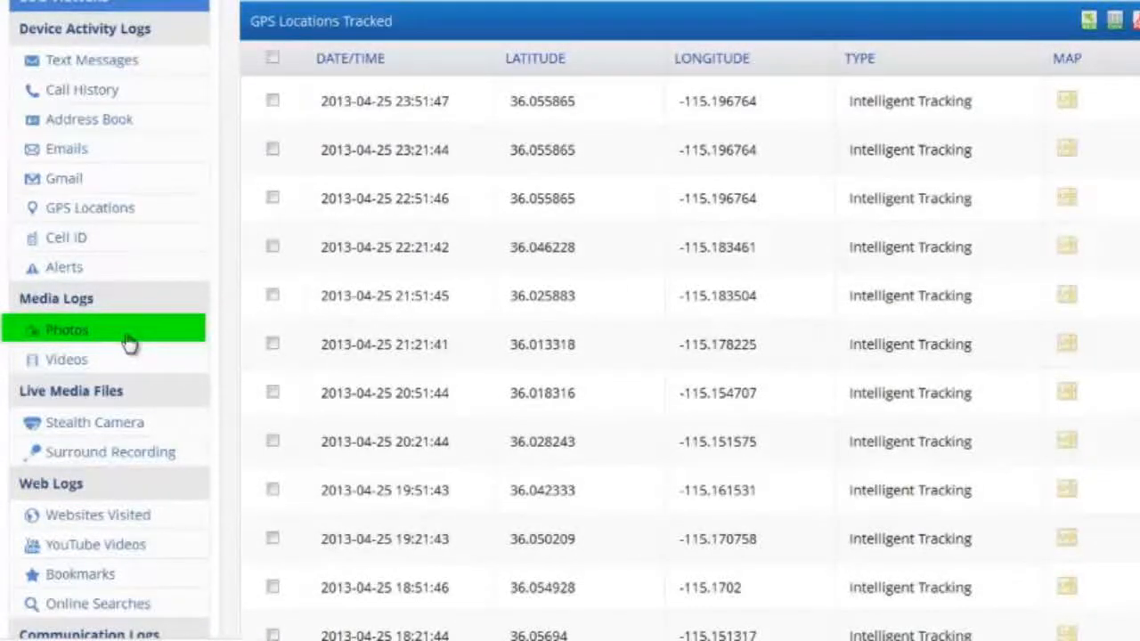
Step: Open the Photos gallery under Media Logs to view dated snapped pictures
left_click(67, 330)
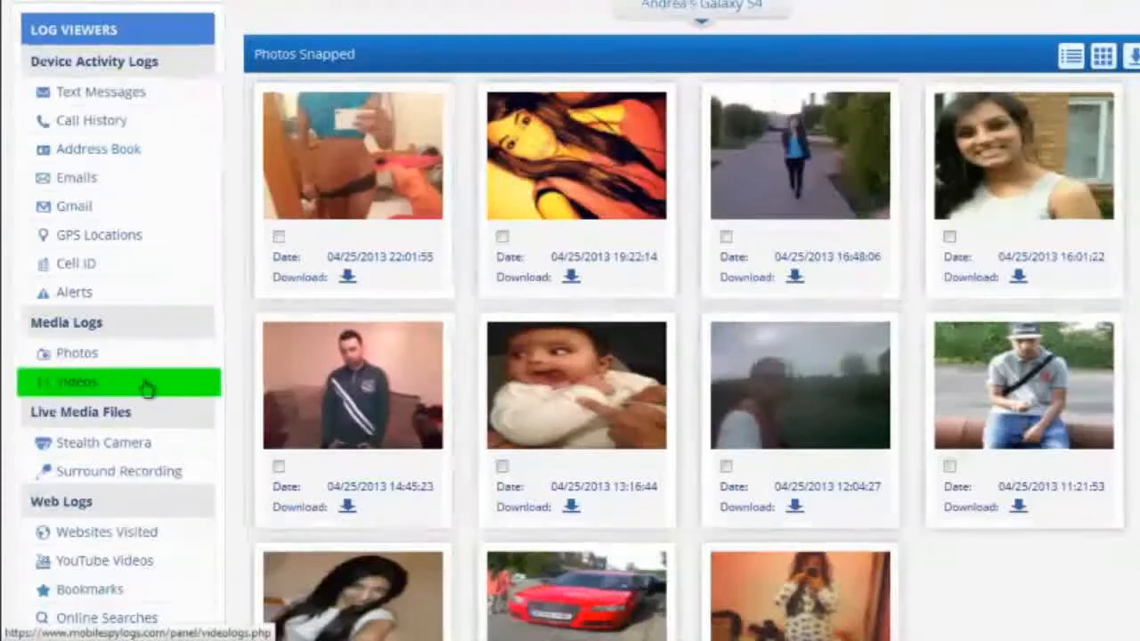
Step: Open the Videos Captured log and scroll through the four clips and their sizes
left_click(76, 382)
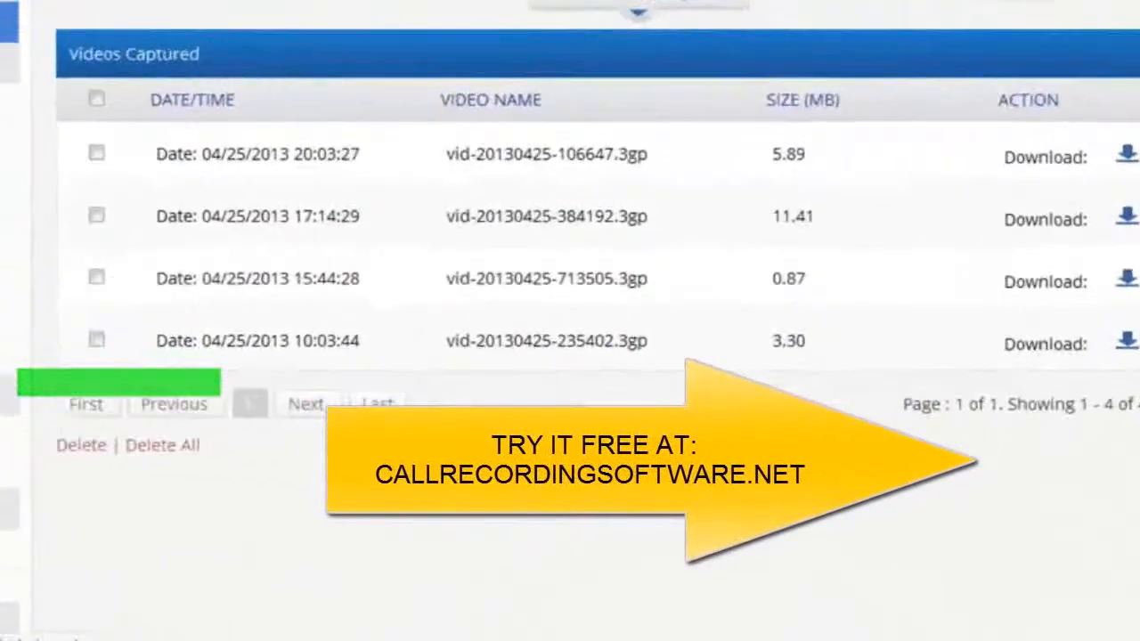
scroll("down", 3)
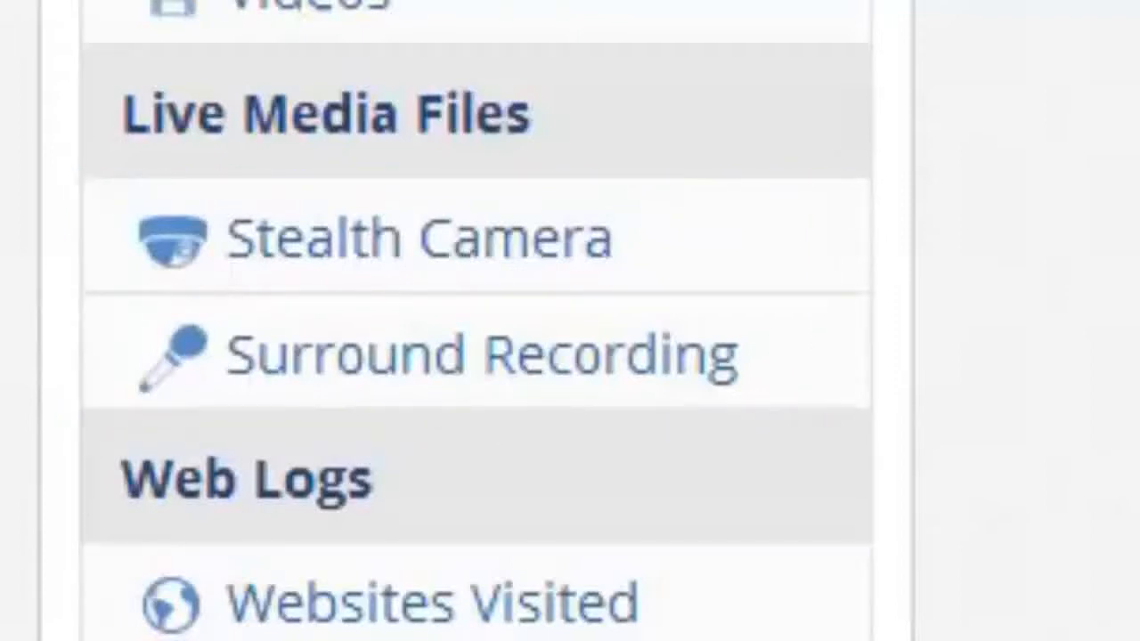
left_click(418, 238)
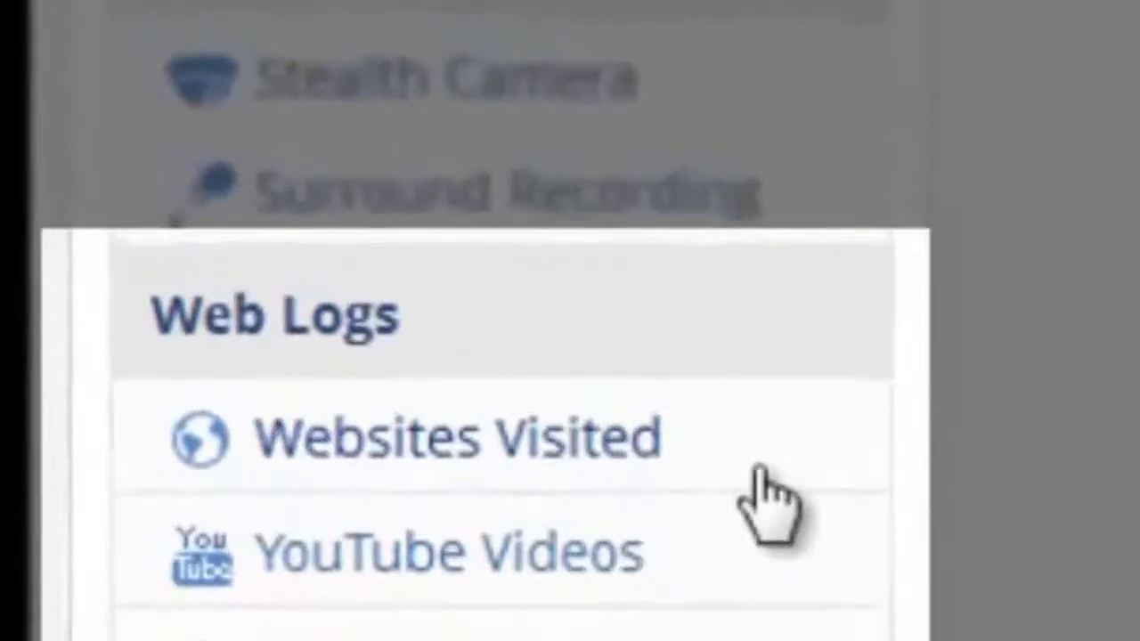
Step: Open Websites Visited and scroll through its page titles, browsers and URLs
left_click(454, 437)
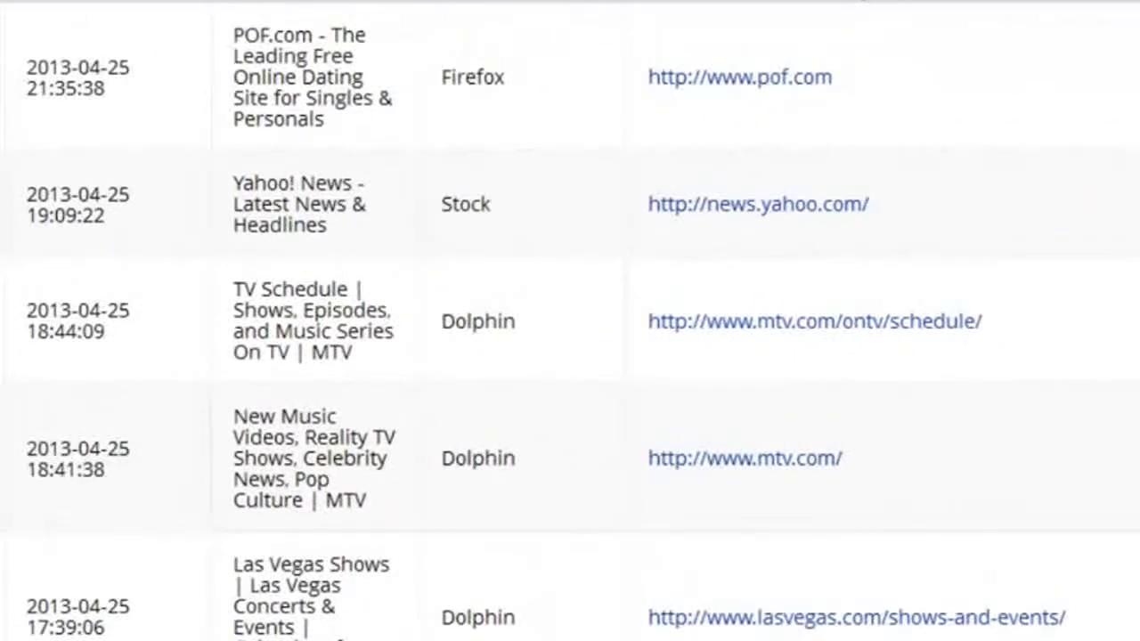
scroll("down", 3)
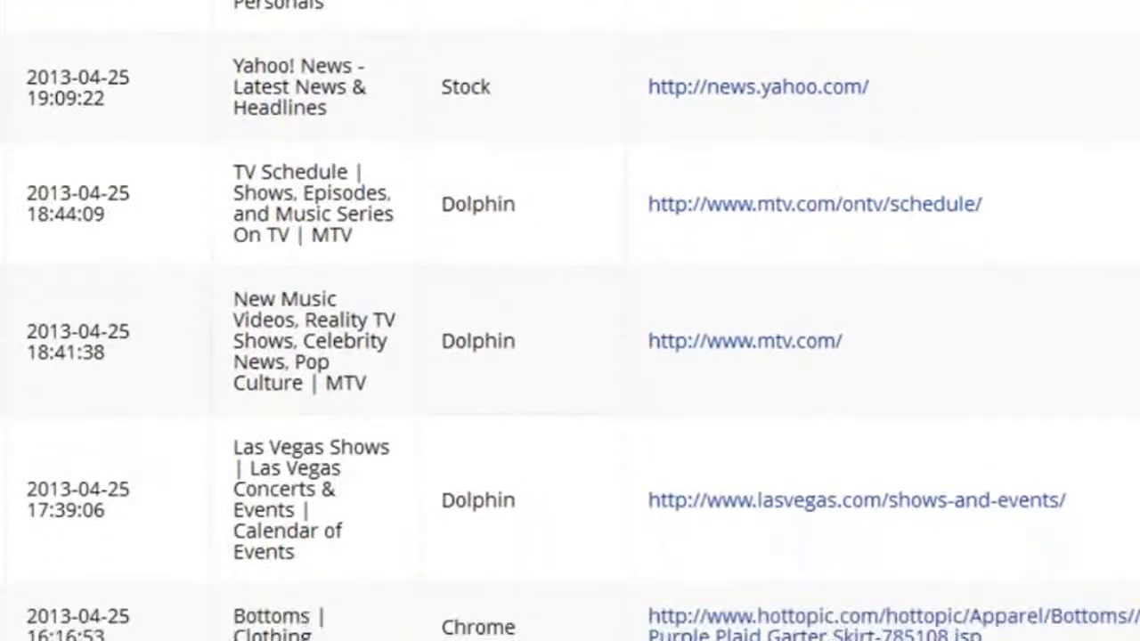
scroll("down", 3)
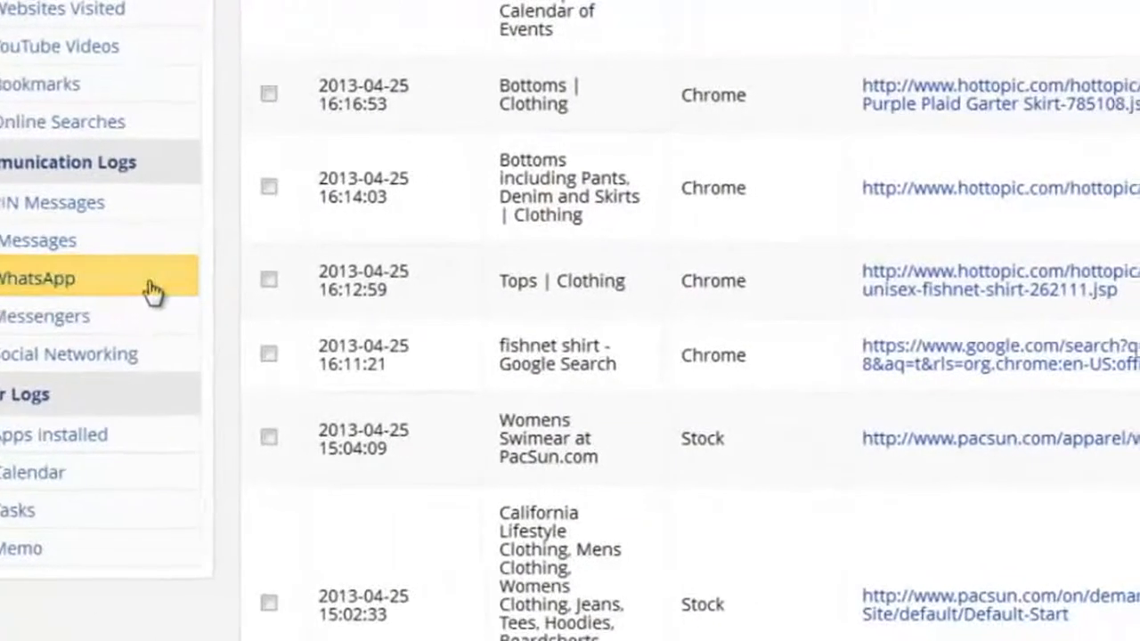
Step: Open the Social Networking log, select the stop-Facebook-messages entry, and scroll the conversations
left_click(37, 278)
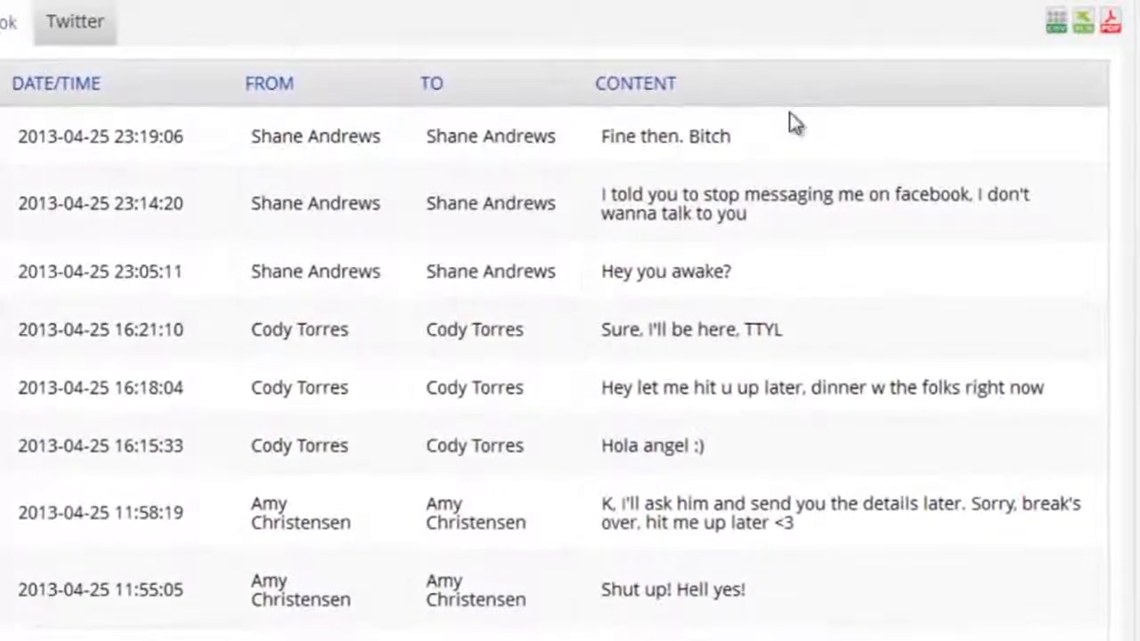
double_click(808, 203)
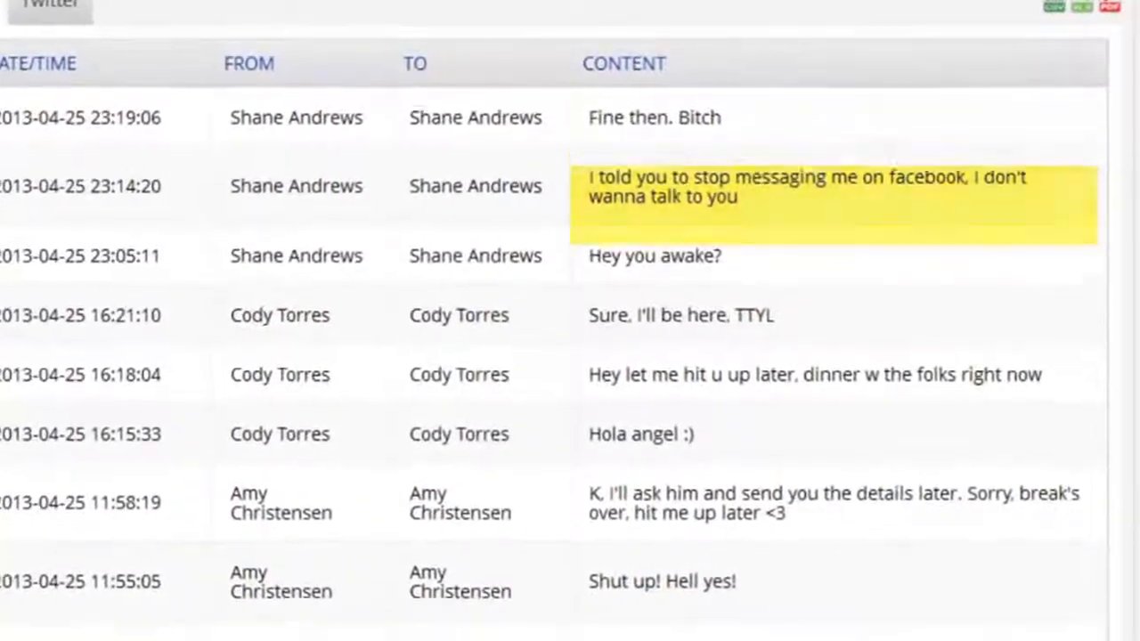
scroll("down", 3)
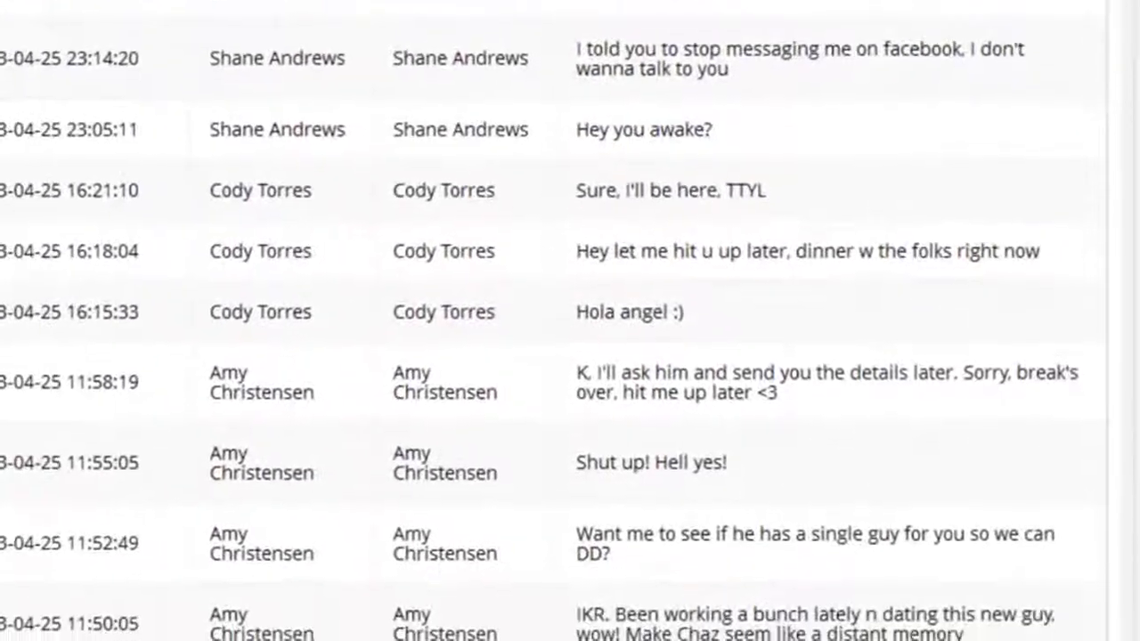